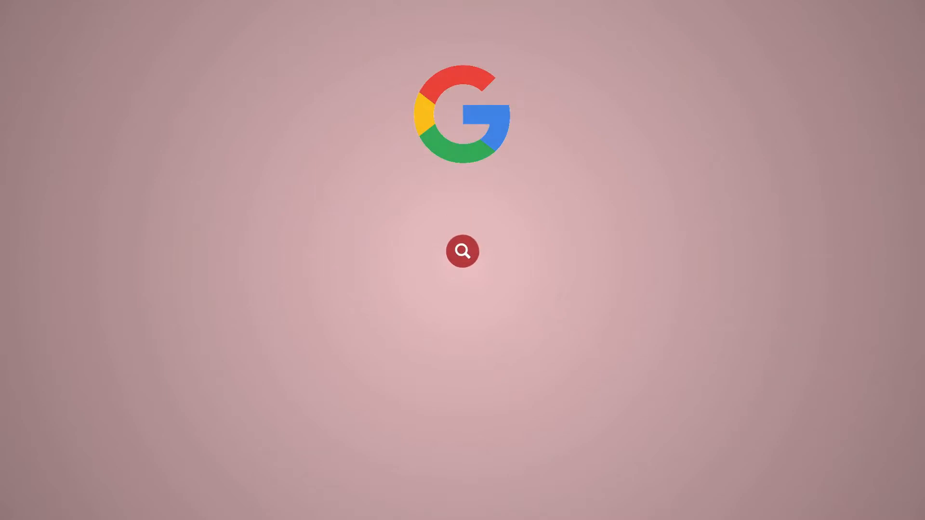
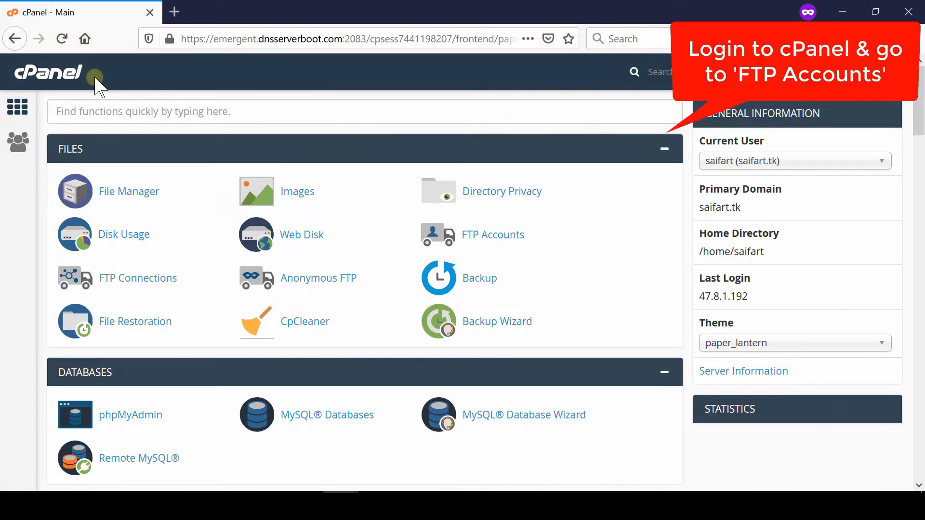
Log in to cPanel and go to FTP Accounts under the Files section
{"action": "mouse_move", "coordinate": [493, 234]}
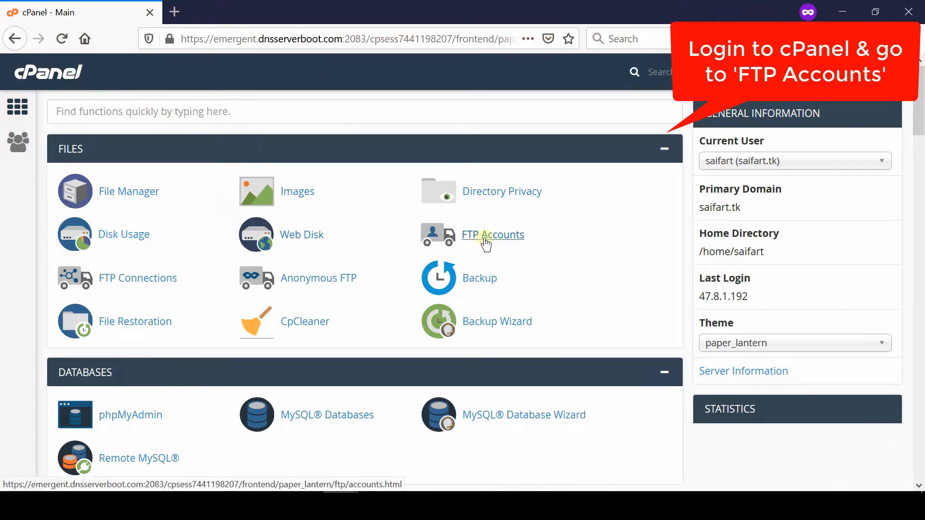
{"action": "left_click", "coordinate": [492, 234]}
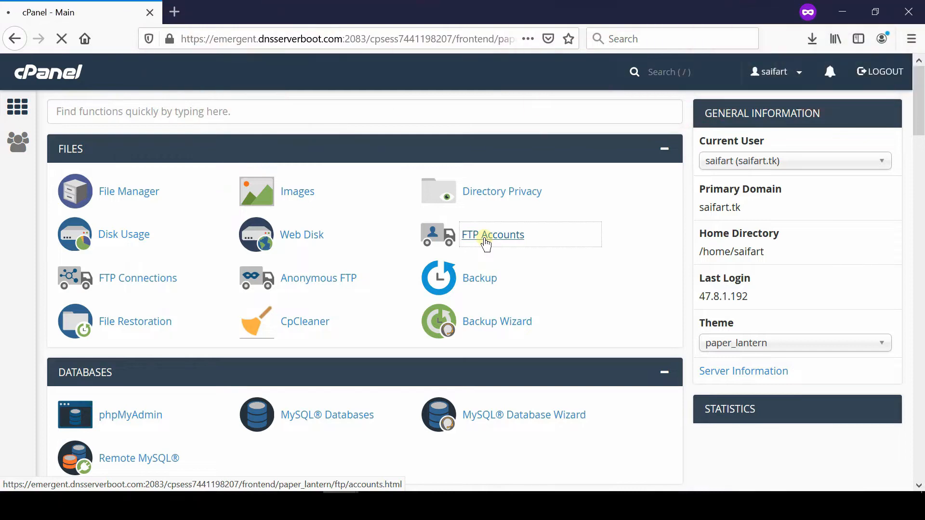
{"action": "left_click", "coordinate": [493, 234]}
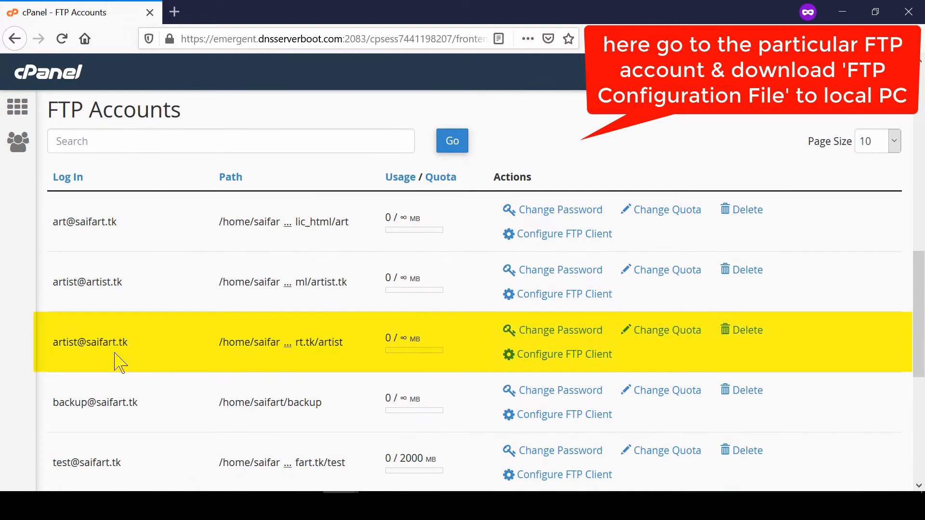
{"action": "mouse_move", "coordinate": [553, 354]}
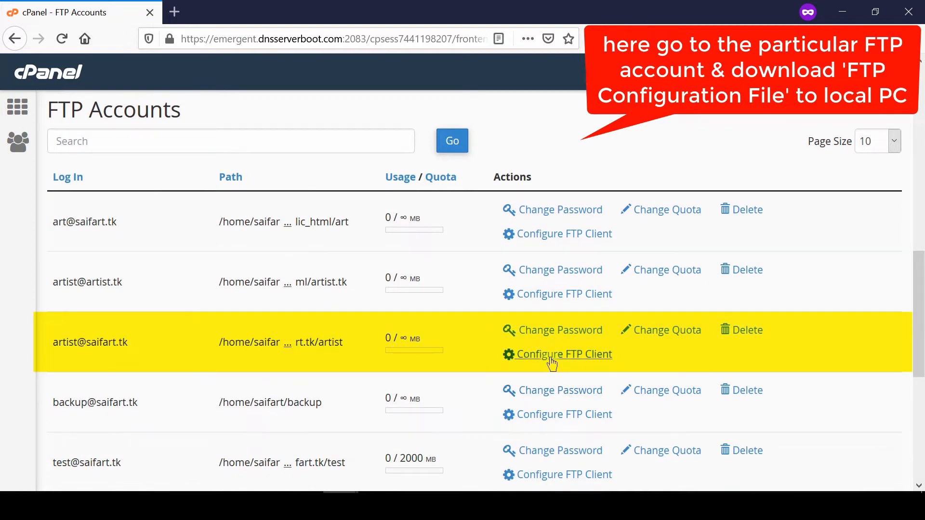
Show Configure FTP Client details for the artist account, down to Configuration Files
{"action": "left_click", "coordinate": [562, 354]}
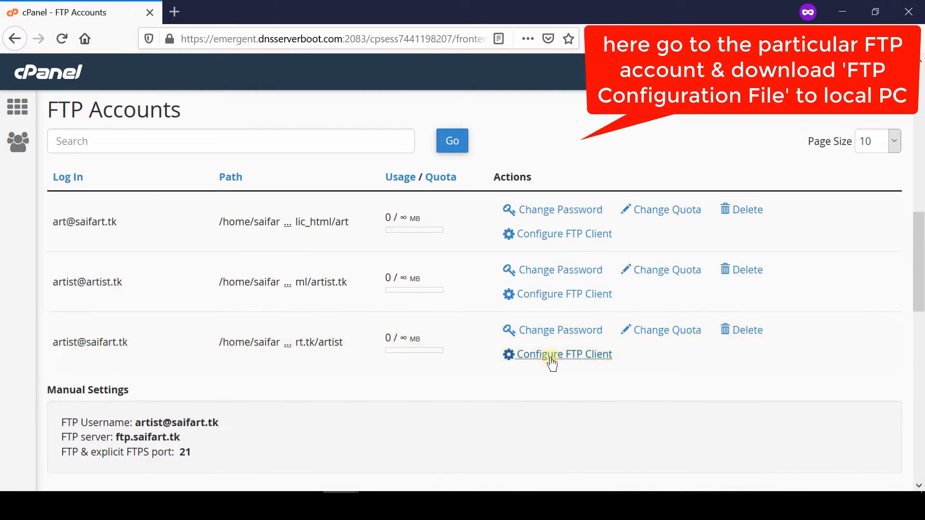
{"action": "mouse_move", "coordinate": [906, 454]}
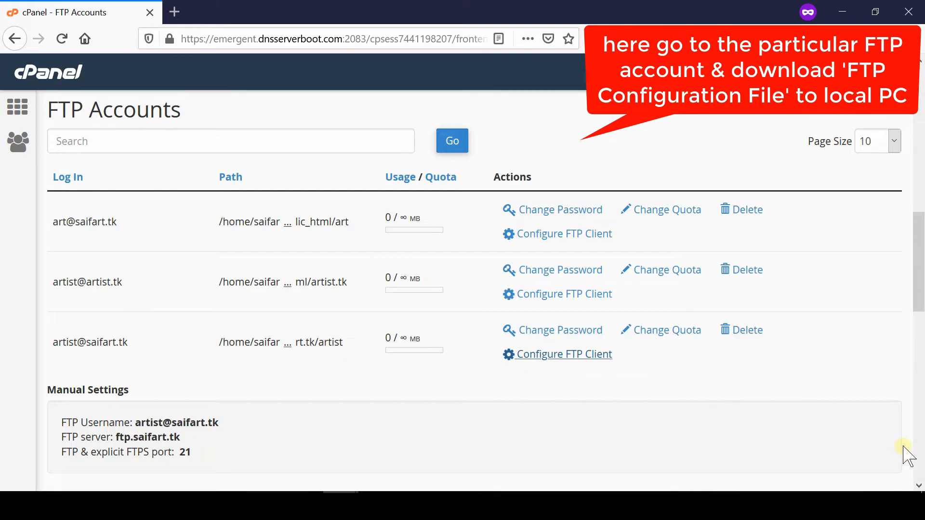
{"action": "scroll", "scroll_direction": "down", "scroll_amount": 3}
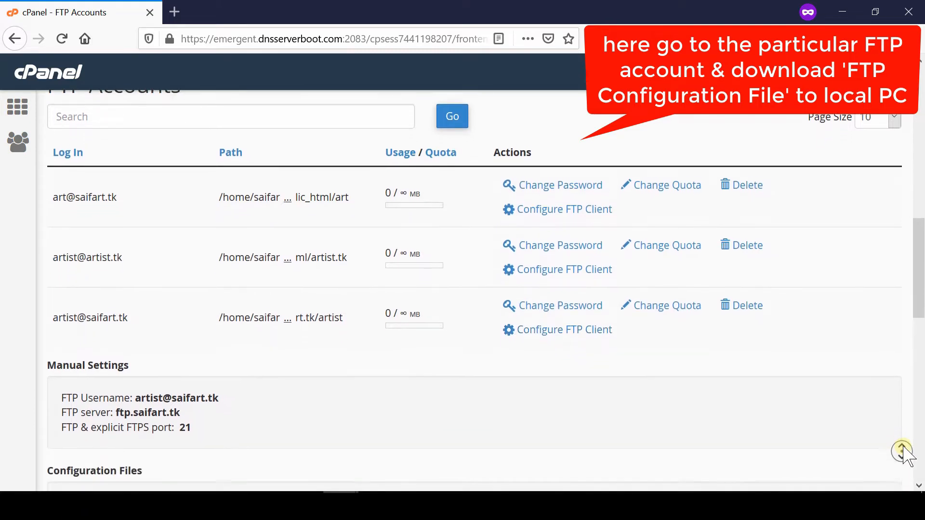
{"action": "scroll", "scroll_direction": "down", "scroll_amount": 3}
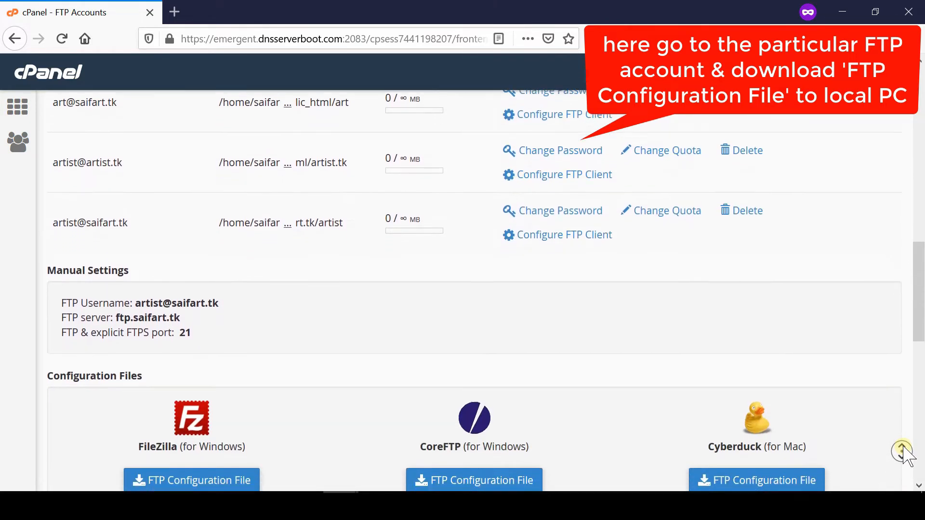
{"action": "scroll", "scroll_direction": "down", "scroll_amount": 3}
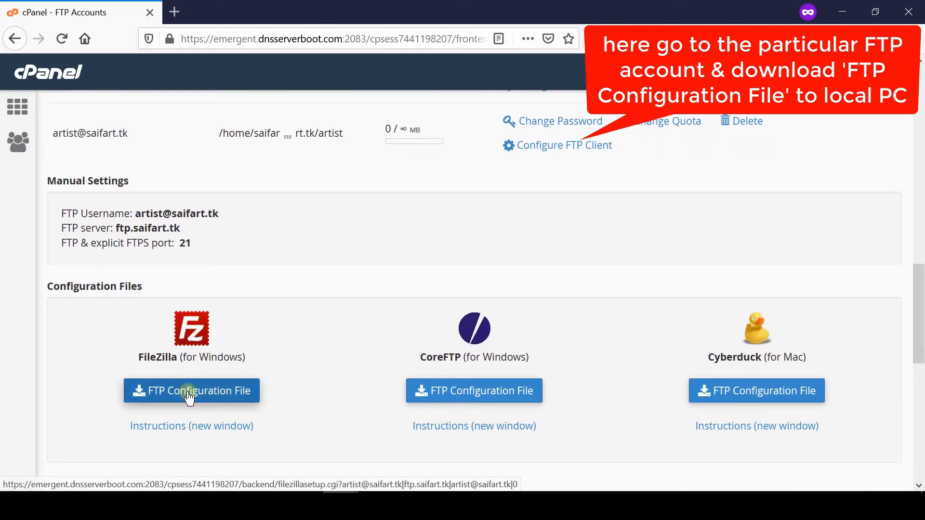
{"action": "left_click", "coordinate": [192, 391]}
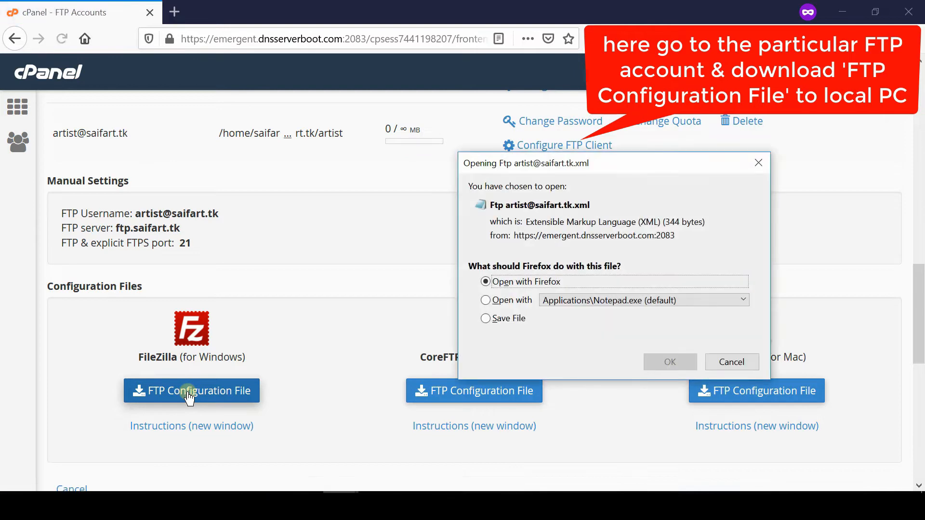
{"action": "left_click", "coordinate": [485, 319]}
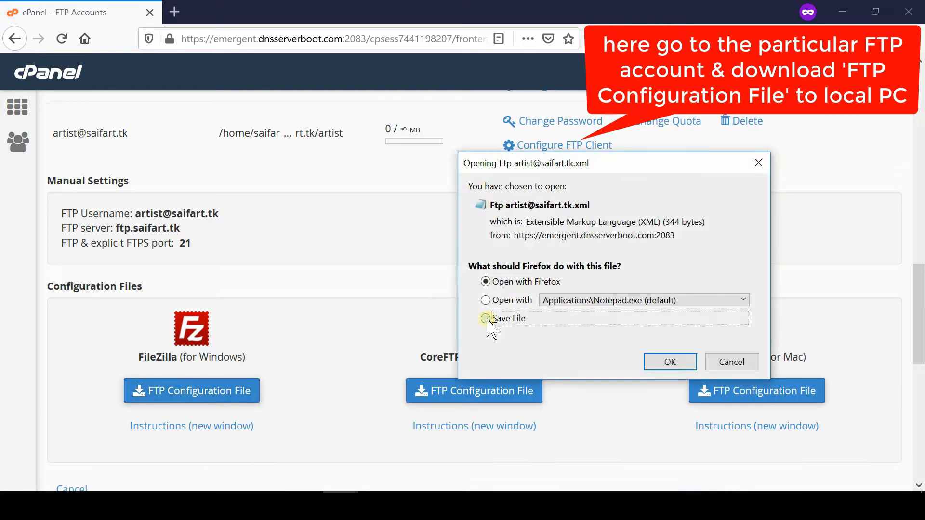
{"action": "left_click", "coordinate": [485, 318]}
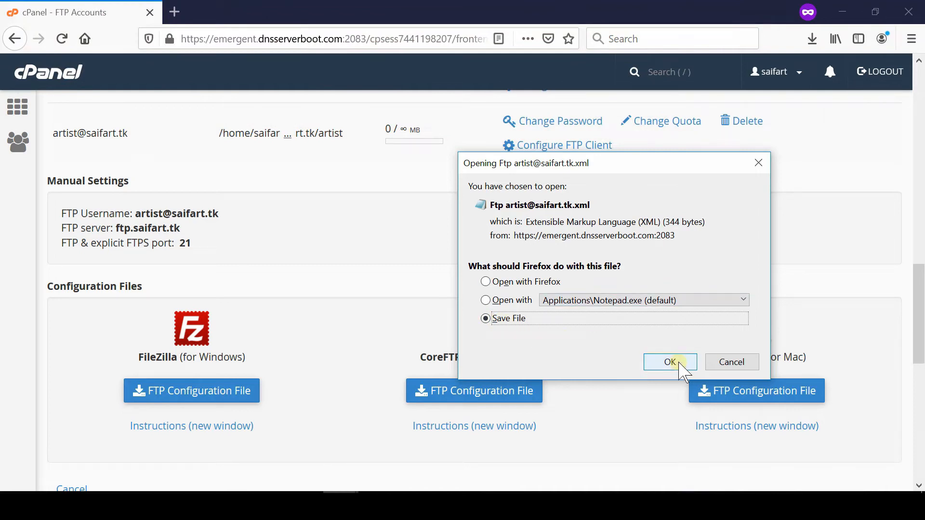
{"action": "left_click", "coordinate": [670, 362]}
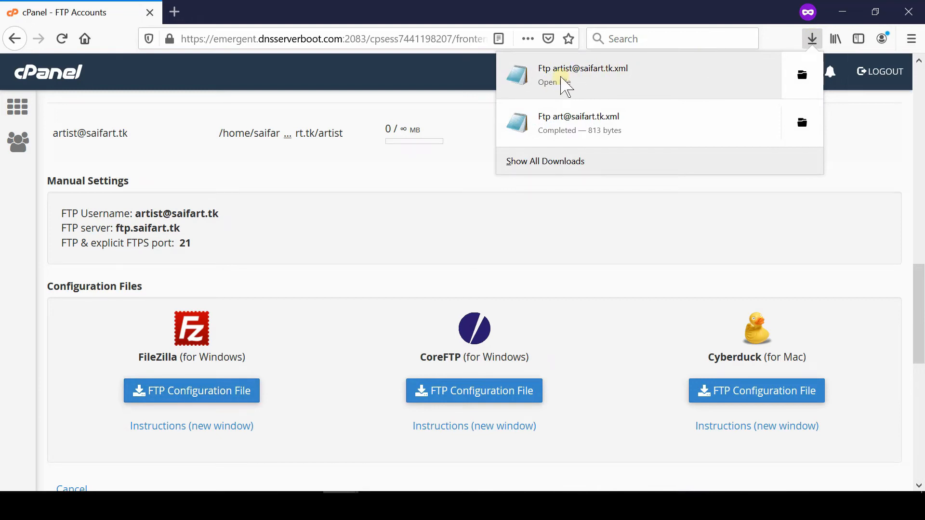
{"action": "left_click", "coordinate": [548, 82]}
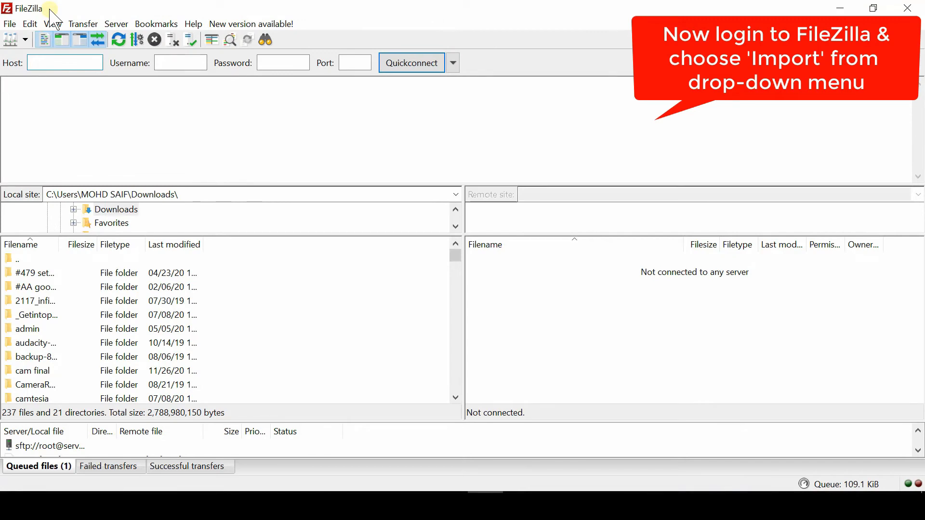
{"action": "left_click", "coordinate": [9, 24]}
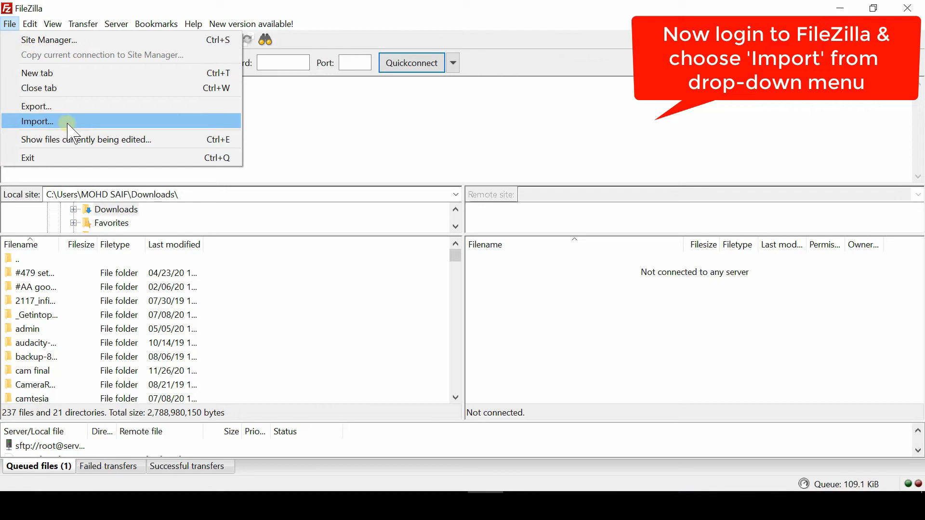
{"action": "left_click", "coordinate": [36, 121]}
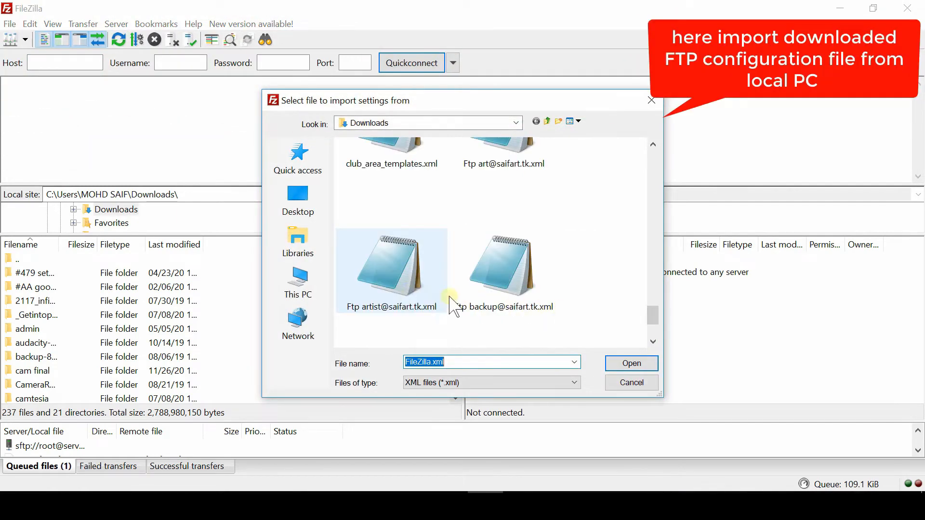
{"action": "left_click", "coordinate": [391, 265]}
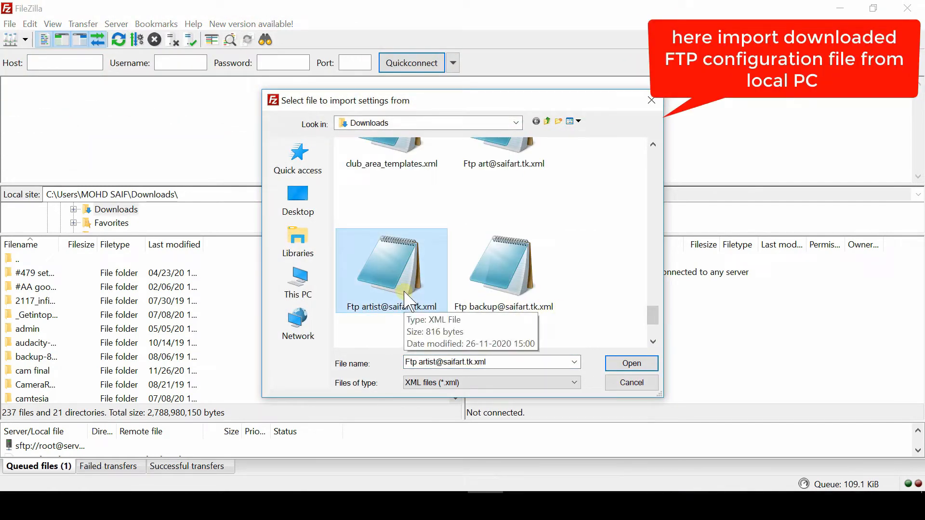
{"action": "mouse_move", "coordinate": [630, 364]}
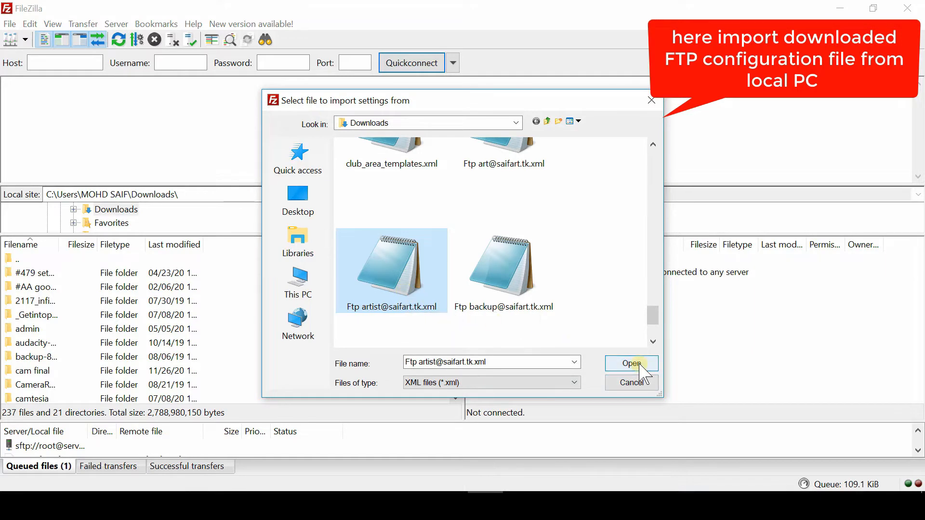
{"action": "left_click", "coordinate": [630, 362]}
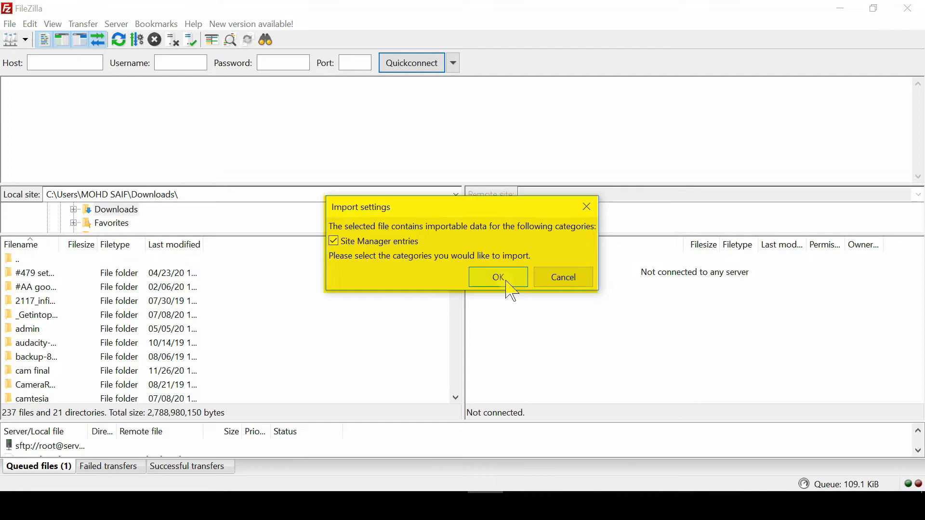
{"action": "left_click", "coordinate": [498, 277]}
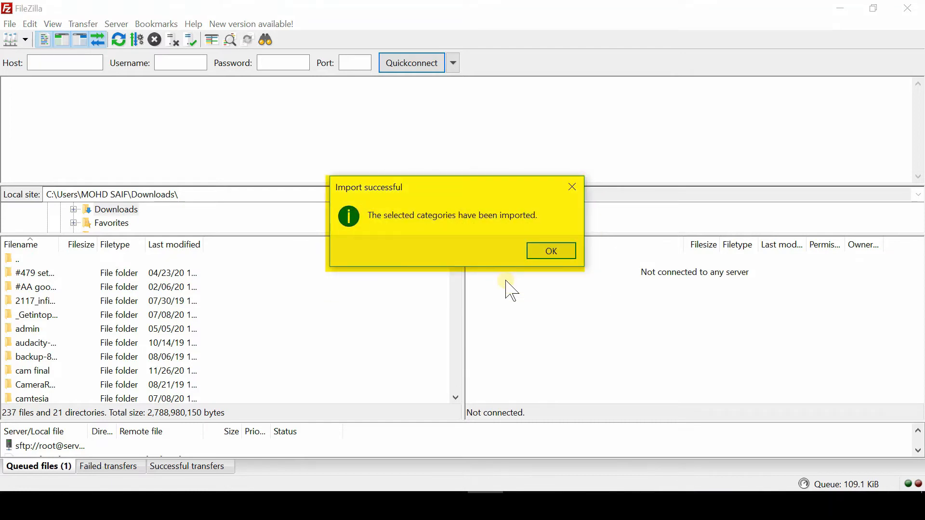
{"action": "left_click", "coordinate": [549, 251]}
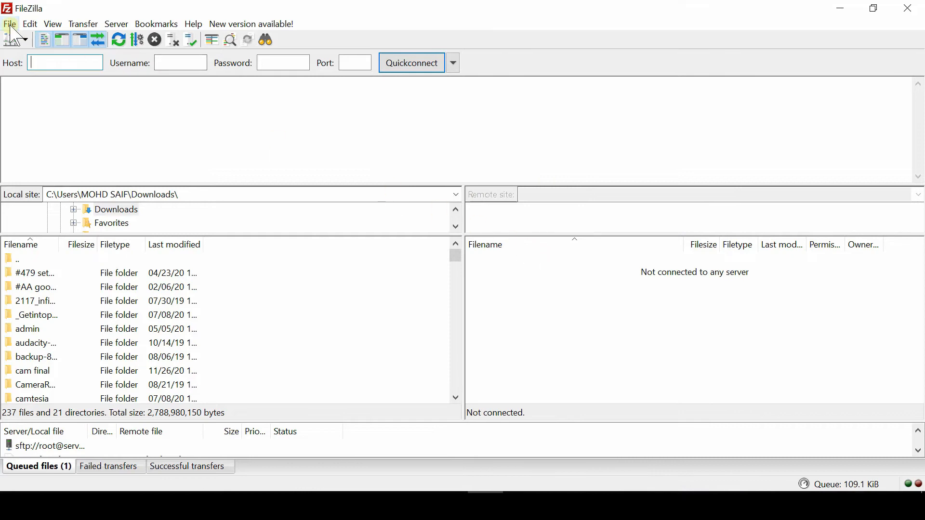
In Site Manager, set ftp.saifart.tk 4 to port 21 and connect
{"action": "left_click", "coordinate": [10, 24]}
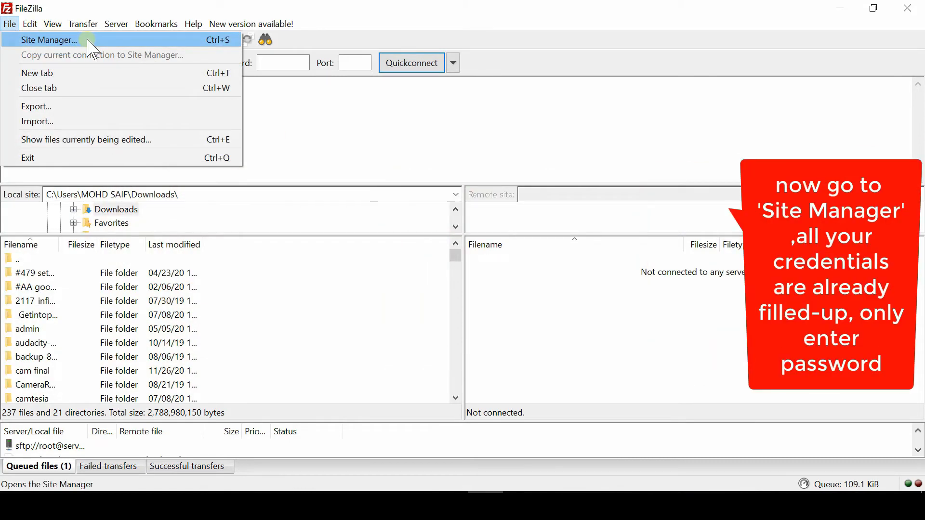
{"action": "left_click", "coordinate": [49, 40]}
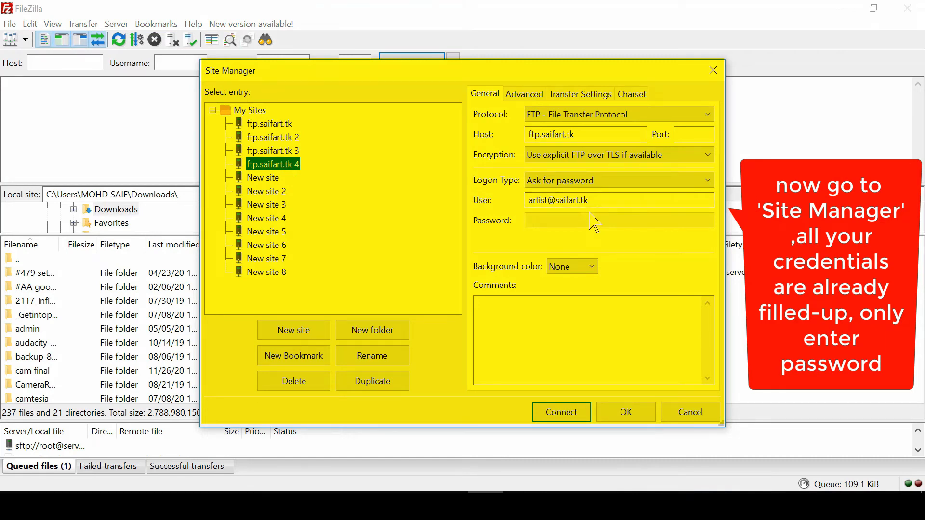
{"action": "left_click", "coordinate": [693, 134]}
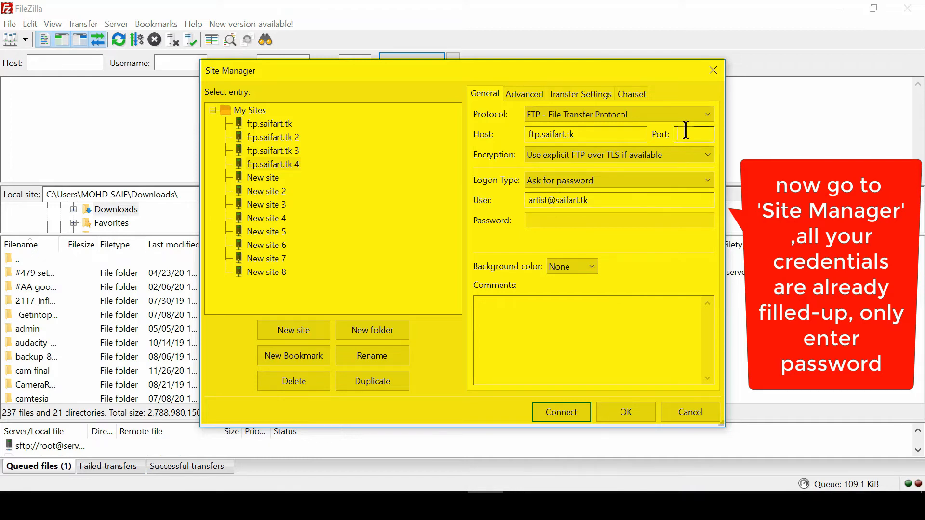
{"action": "type", "text": "21"}
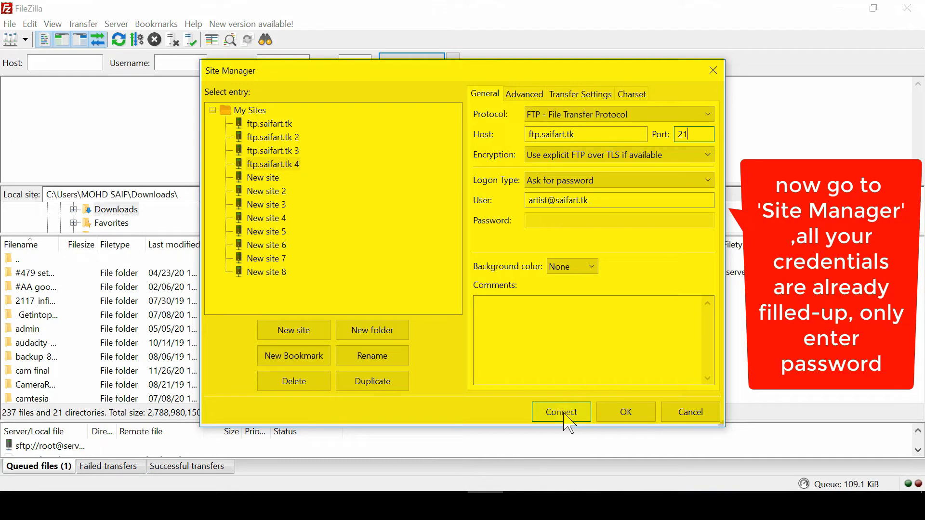
{"action": "left_click", "coordinate": [560, 412]}
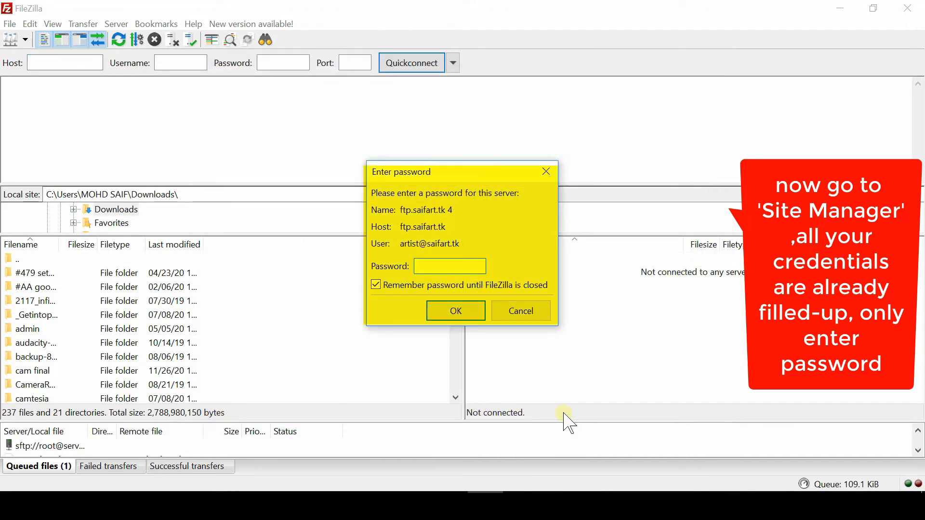
{"action": "mouse_move", "coordinate": [543, 381]}
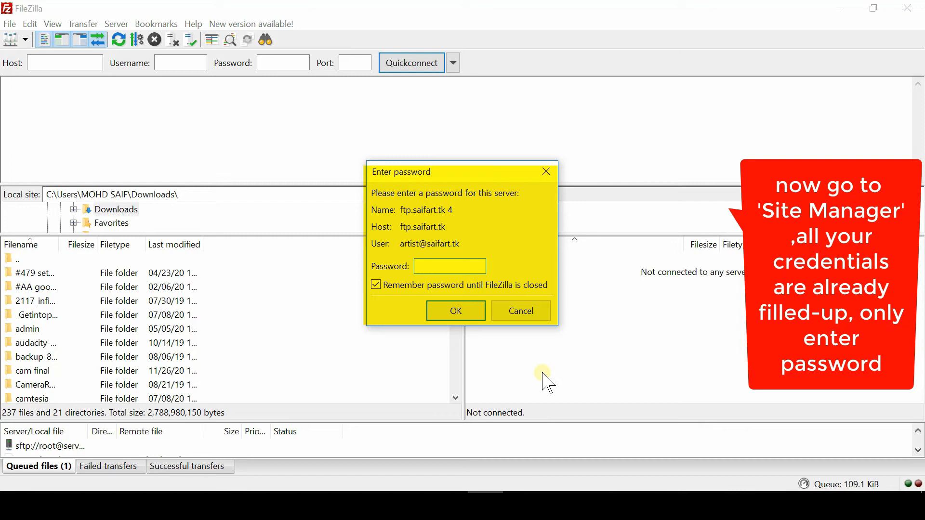
Enter the account password and confirm to connect to ftp.saifart.tk 4
{"action": "type", "text": "password"}
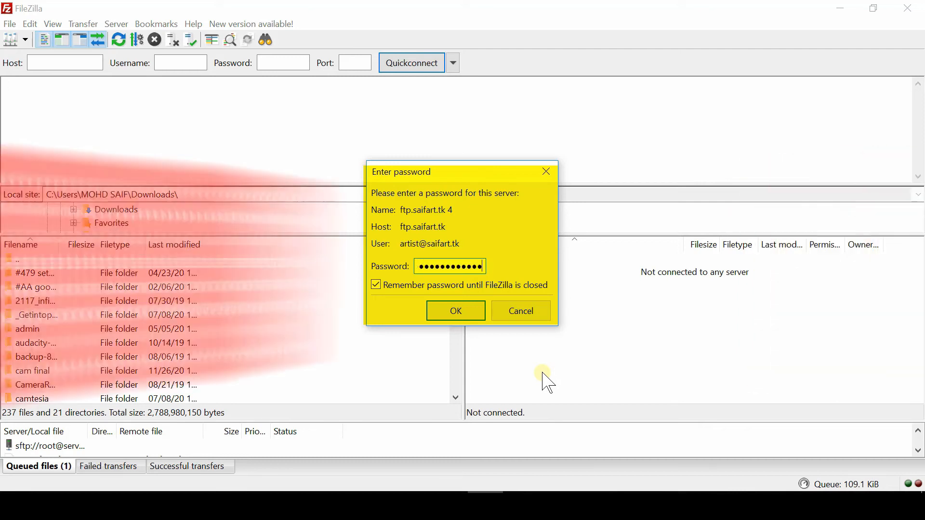
{"action": "mouse_move", "coordinate": [455, 310]}
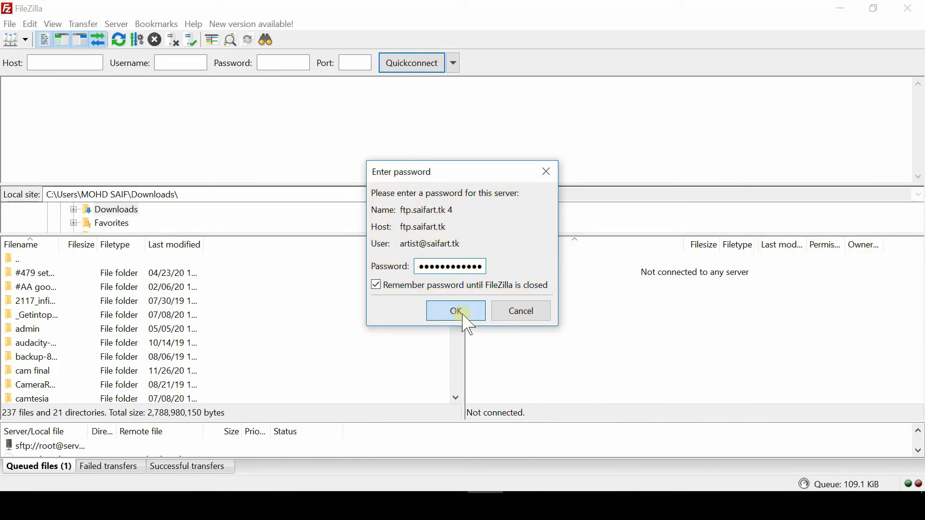
{"action": "left_click", "coordinate": [454, 310]}
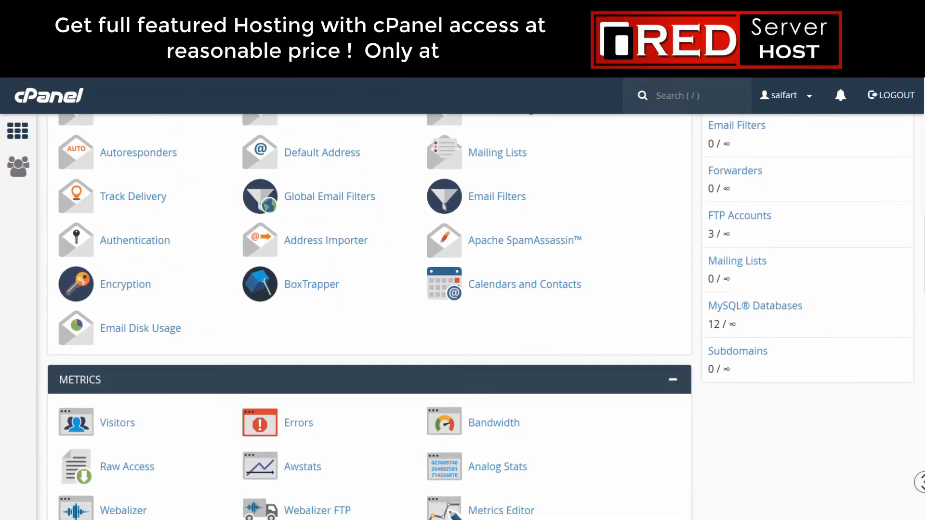
{"action": "scroll", "scroll_direction": "down", "scroll_amount": 3}
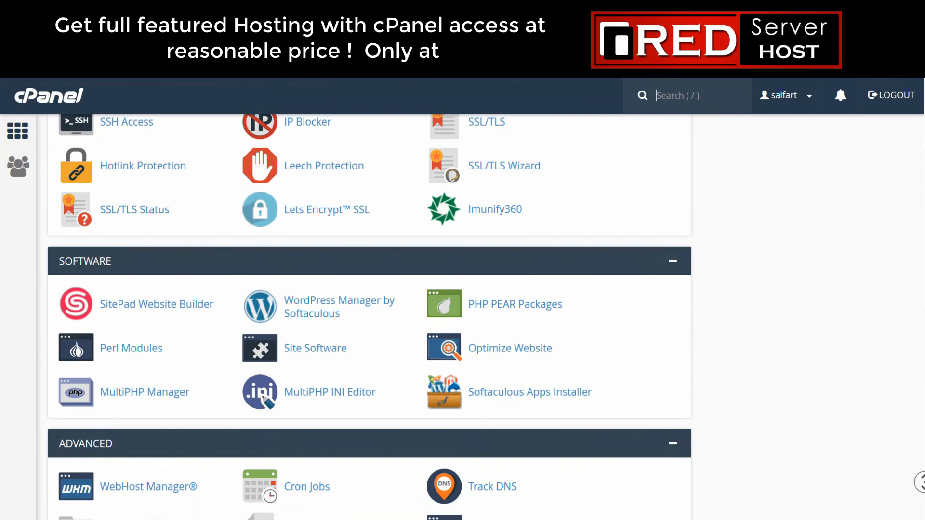